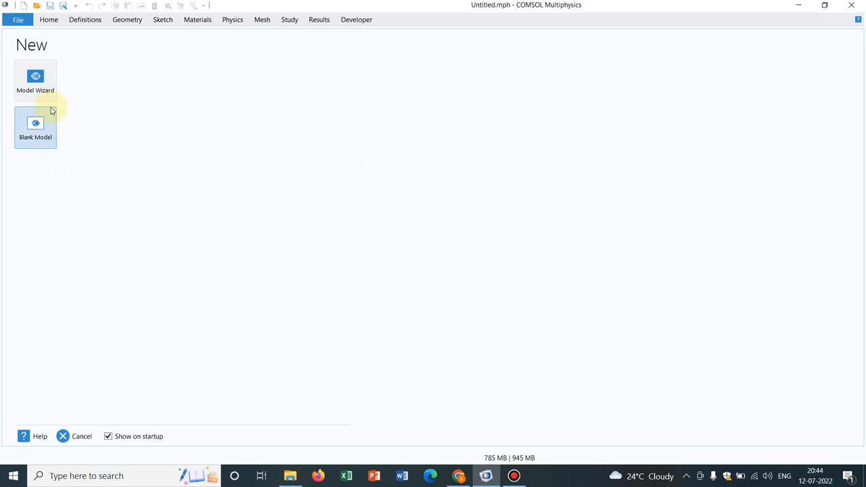
Start a new 2D model via the Model Wizard with no physics, discarding the old untitled model
{"action": "left_click", "coordinate": [35, 80]}
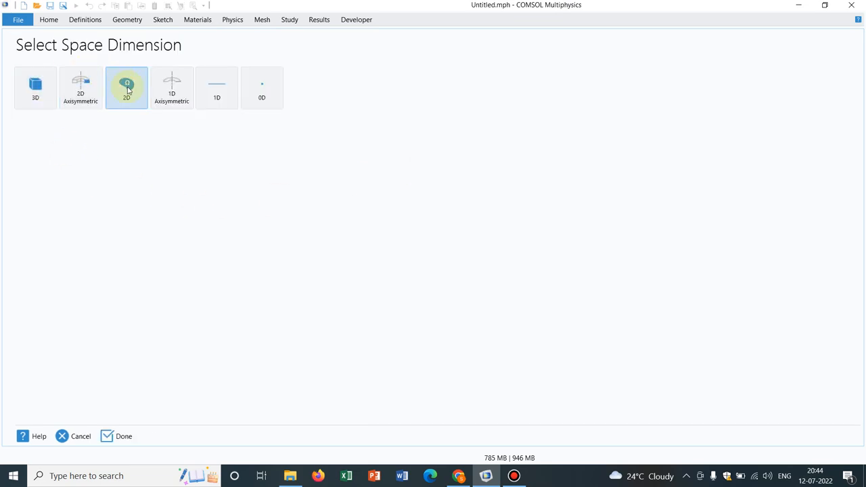
{"action": "left_click", "coordinate": [125, 435]}
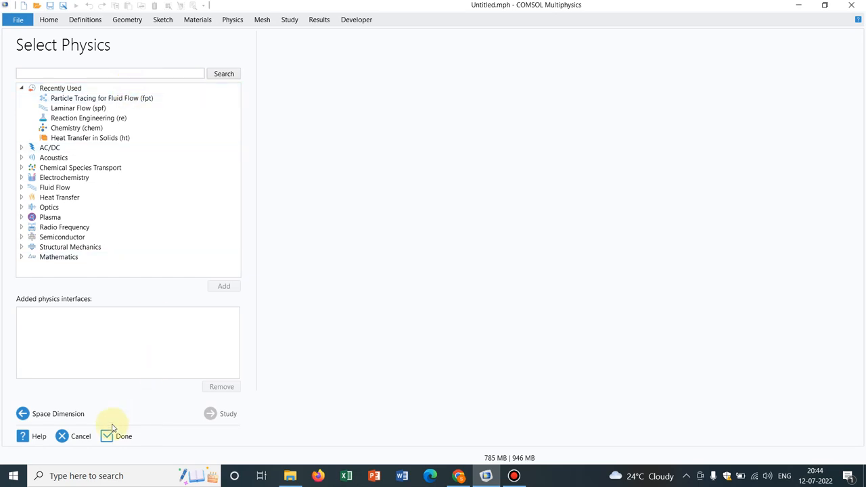
{"action": "left_click", "coordinate": [123, 436]}
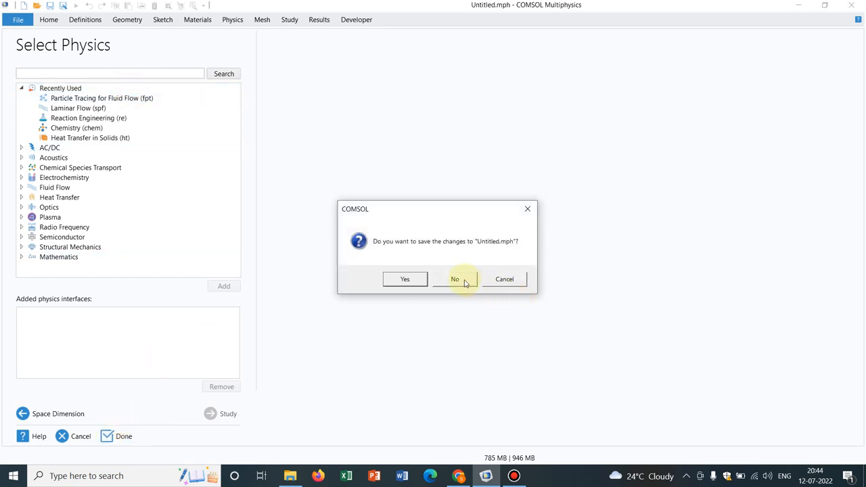
{"action": "left_click", "coordinate": [454, 278]}
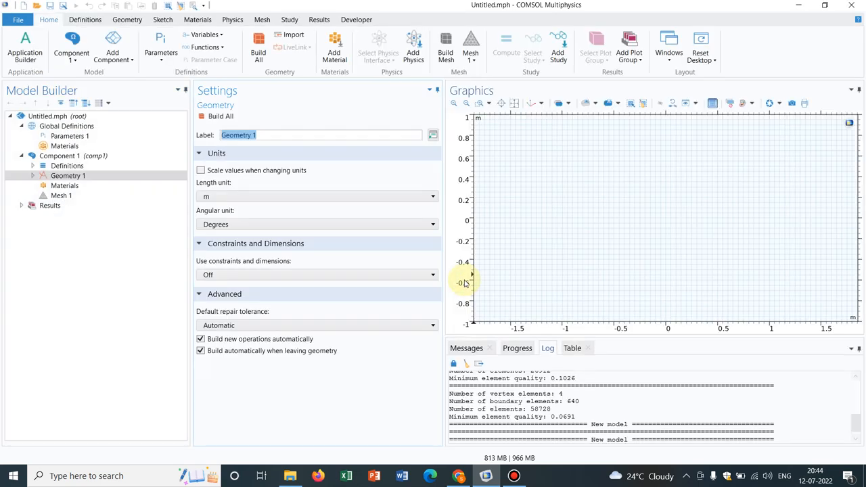
Set Geometry 1 to millimetres and build a 5 by 2 mm rectangle at the origin
{"action": "right_click", "coordinate": [67, 175]}
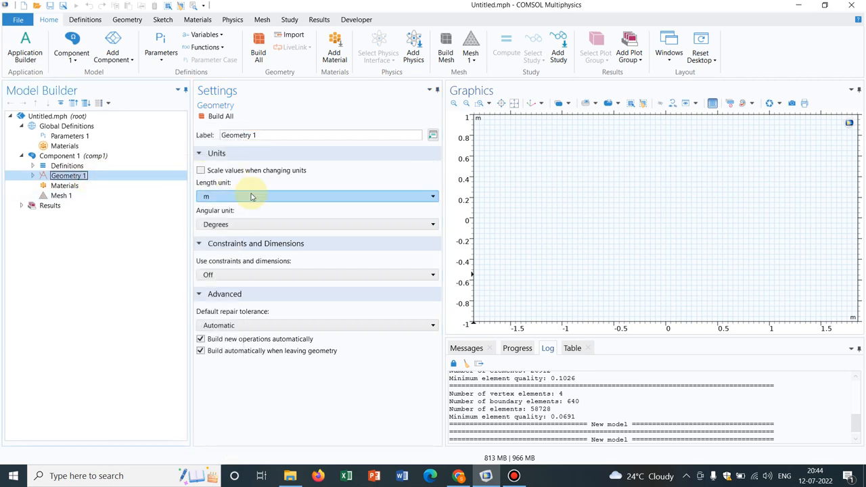
{"action": "left_click", "coordinate": [314, 196]}
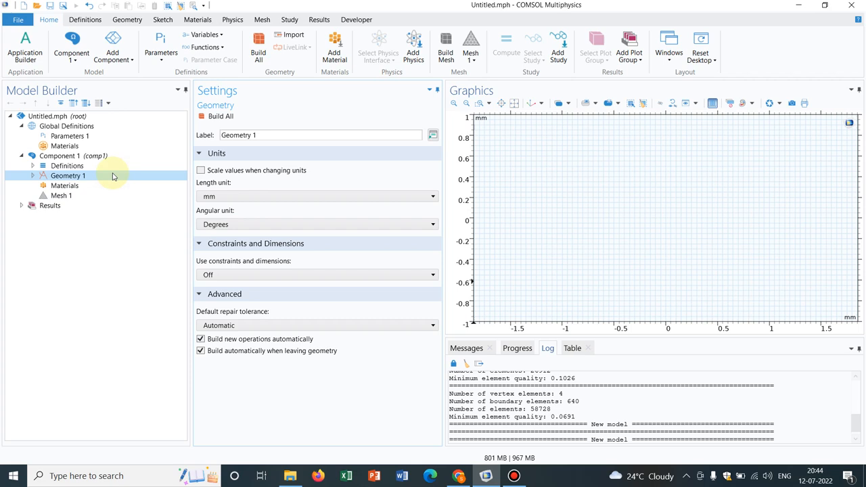
{"action": "right_click", "coordinate": [67, 176]}
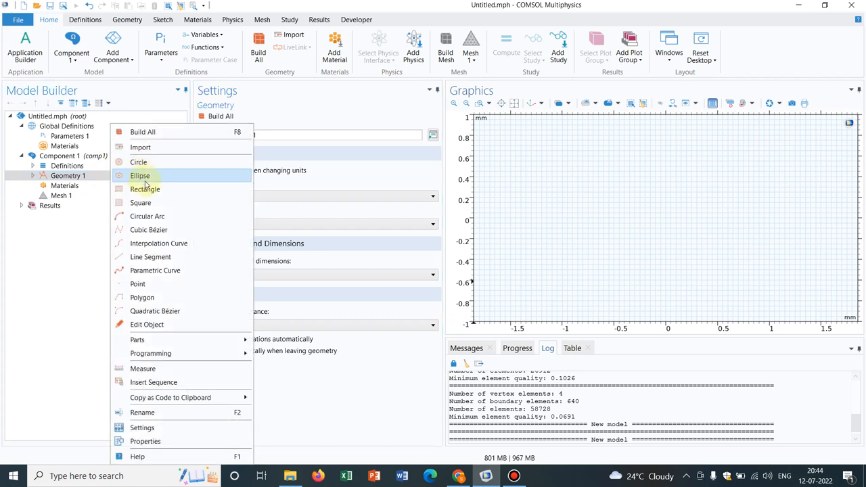
{"action": "left_click", "coordinate": [144, 189]}
{"action": "type", "text": "2"}
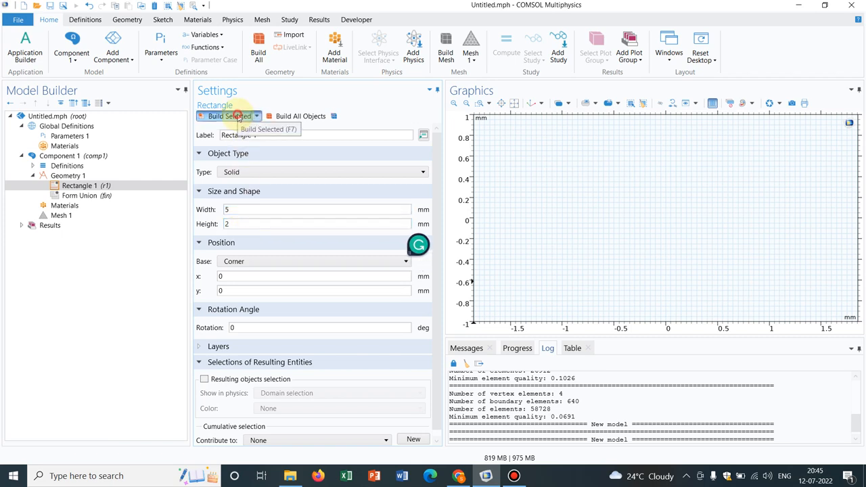
{"action": "left_click", "coordinate": [229, 116]}
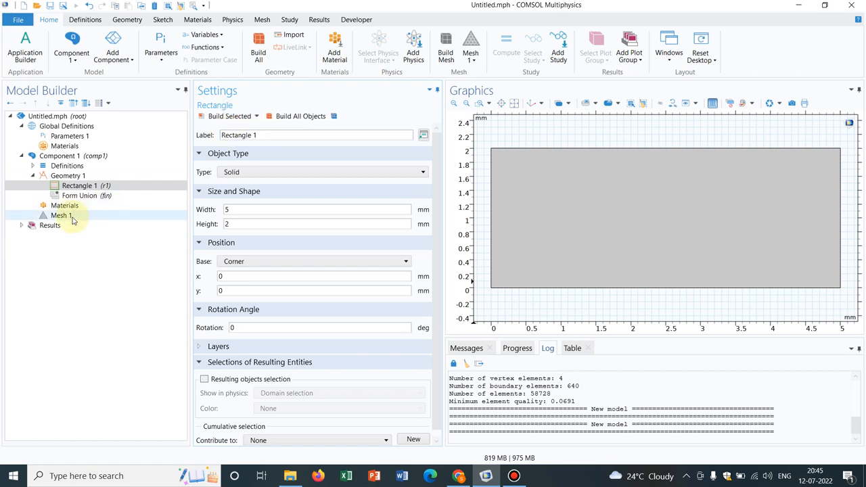
Add a Boundary Layers node to Mesh 1 and review its Boundary Layer Properties
{"action": "right_click", "coordinate": [62, 215]}
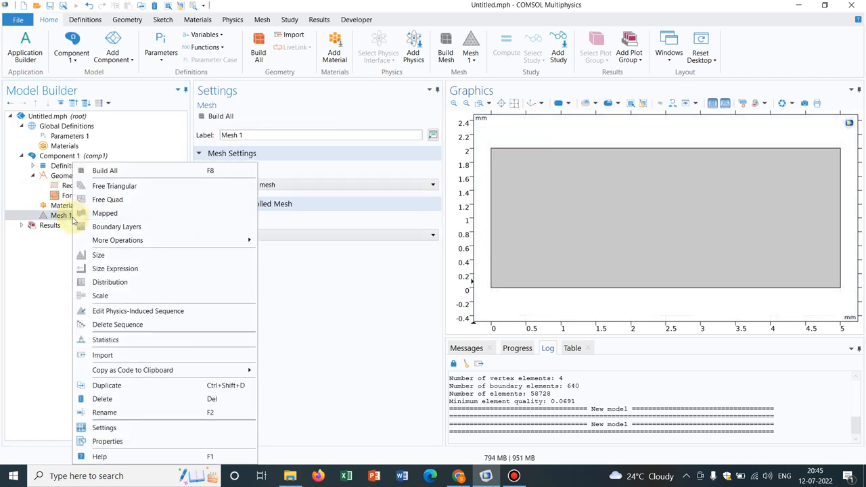
{"action": "mouse_move", "coordinate": [116, 226]}
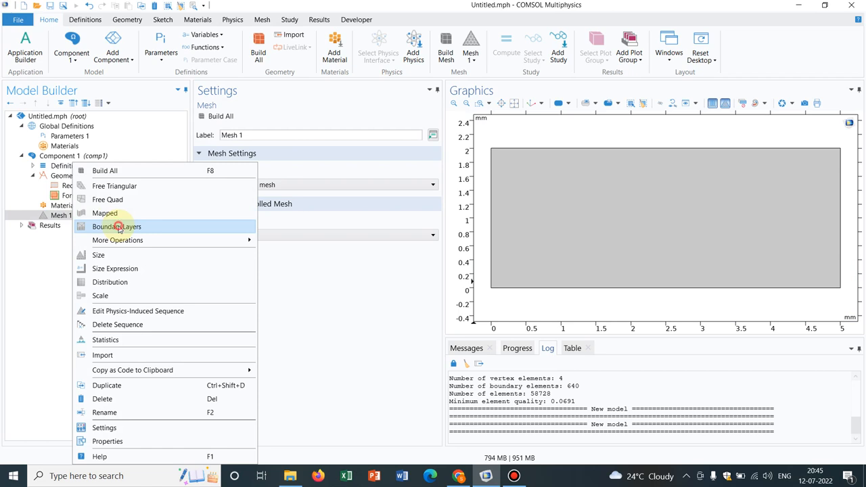
{"action": "left_click", "coordinate": [117, 226]}
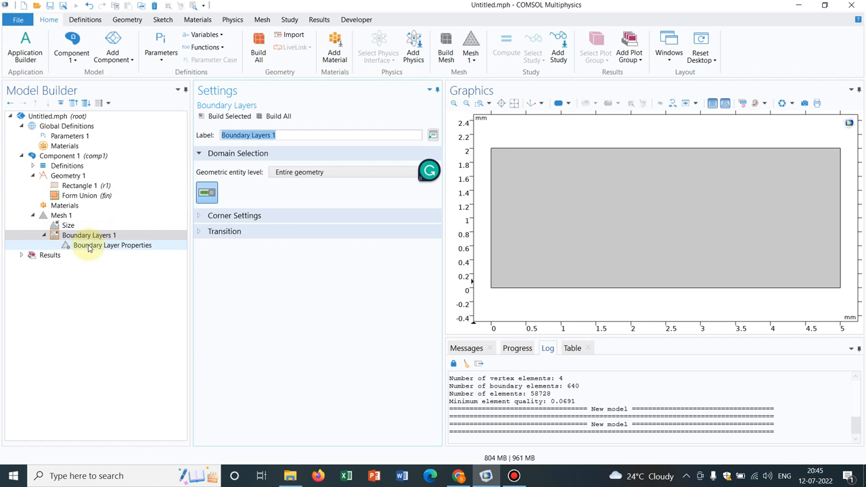
{"action": "mouse_move", "coordinate": [88, 249]}
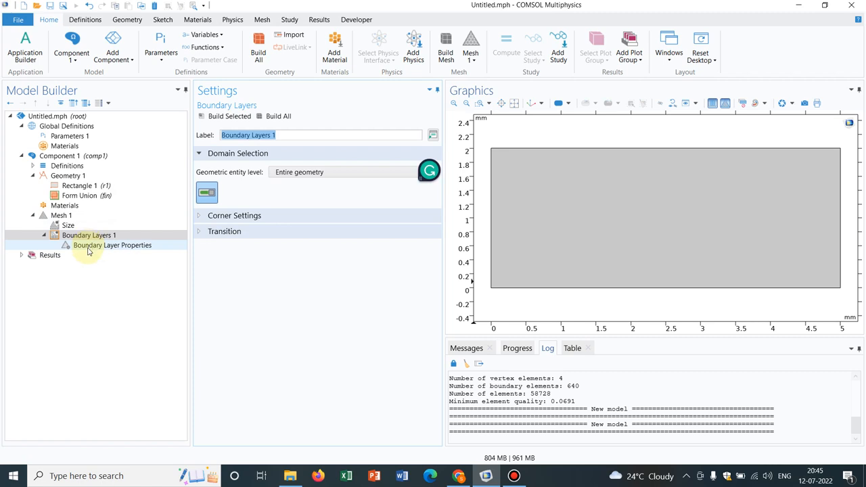
{"action": "left_click", "coordinate": [112, 245]}
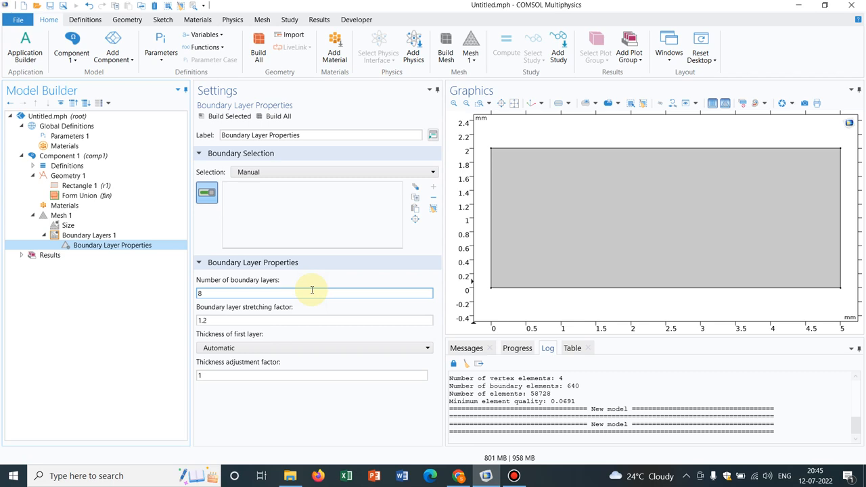
{"action": "left_click", "coordinate": [90, 236]}
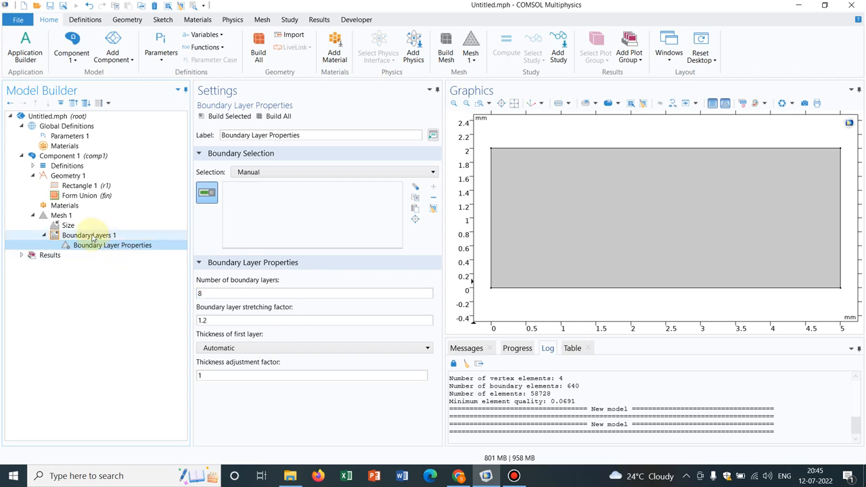
{"action": "left_click", "coordinate": [89, 236]}
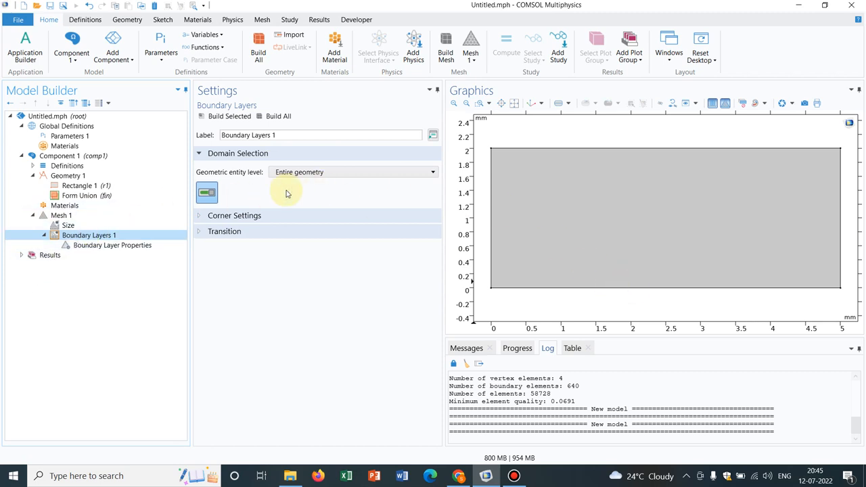
Restrict Boundary Layers 1 to the domain and assign its properties to the rectangle's bottom edge, boundary 2
{"action": "left_click", "coordinate": [352, 172]}
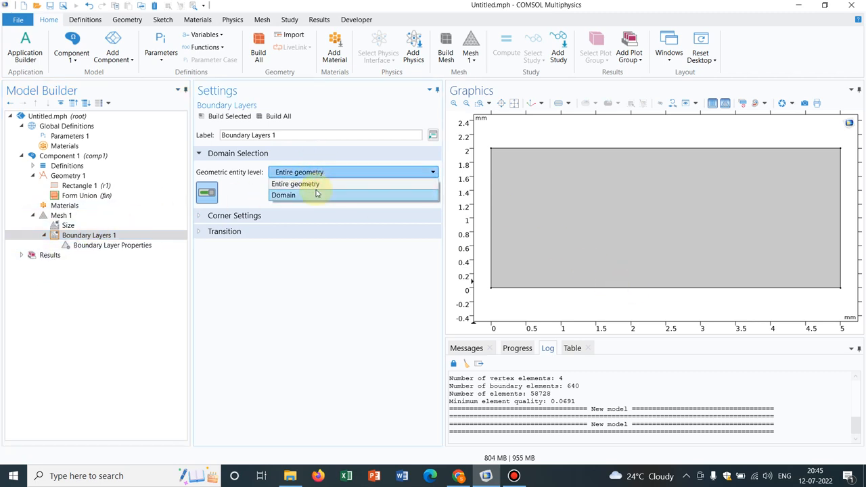
{"action": "left_click", "coordinate": [284, 195]}
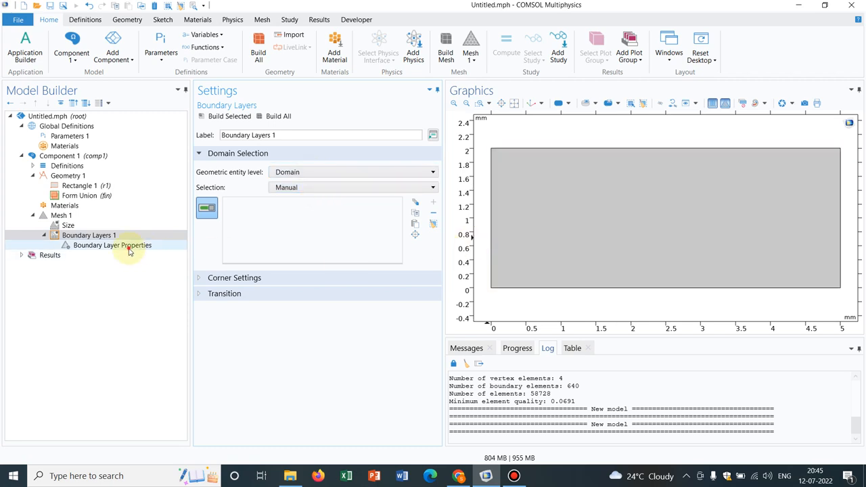
{"action": "left_click", "coordinate": [113, 245]}
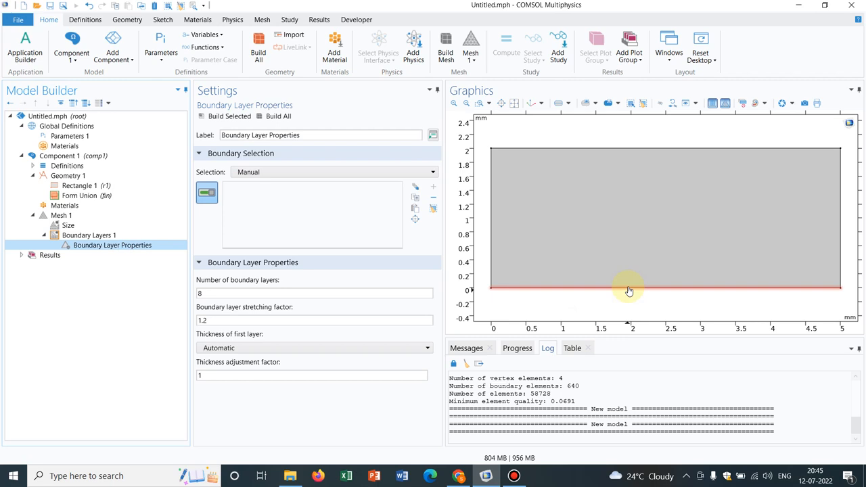
{"action": "left_click", "coordinate": [629, 289]}
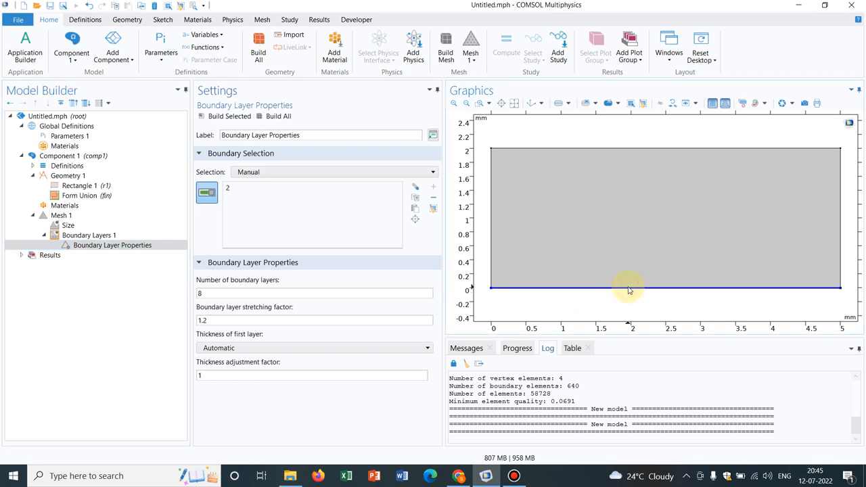
{"action": "mouse_move", "coordinate": [658, 298]}
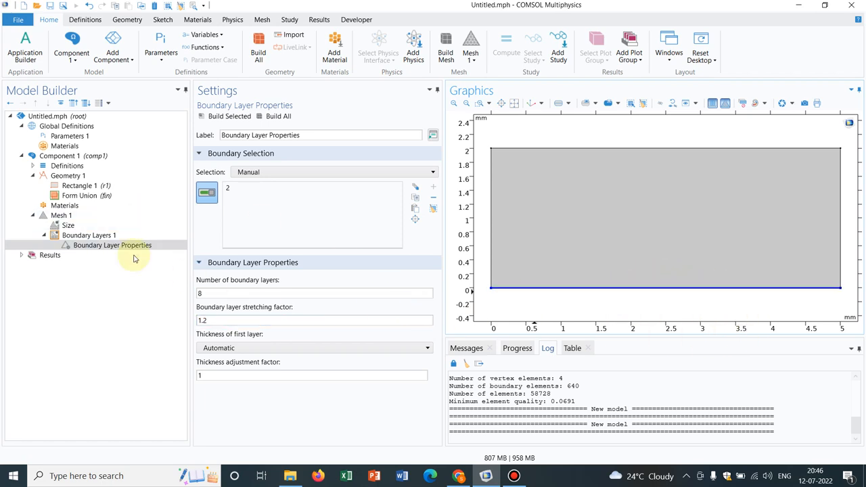
{"action": "left_click", "coordinate": [90, 235]}
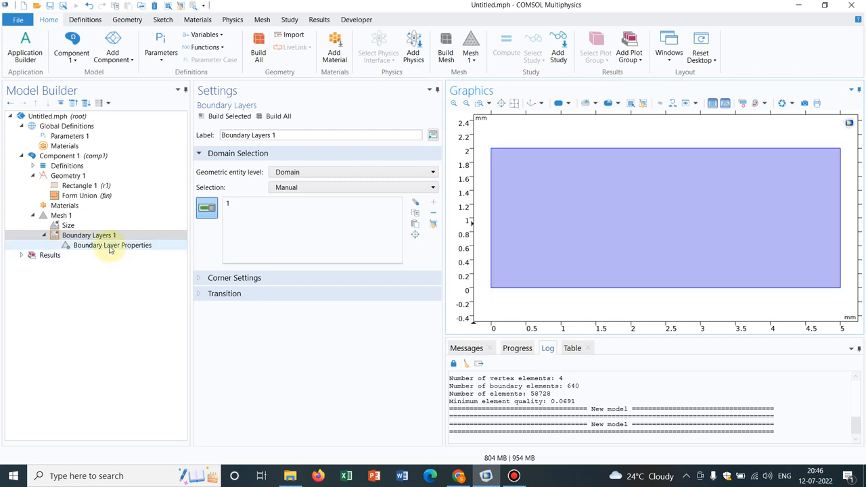
{"action": "left_click", "coordinate": [111, 245]}
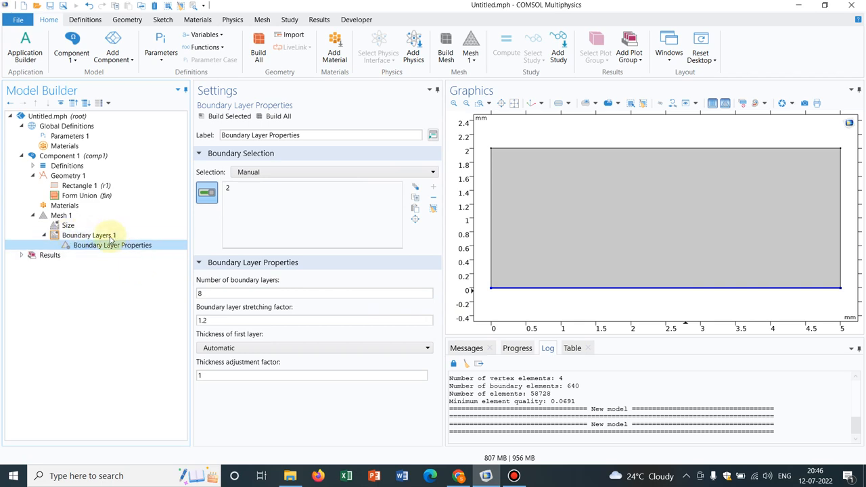
Build the mesh and zoom in on the thin stacked layers along the bottom edge
{"action": "left_click", "coordinate": [228, 117]}
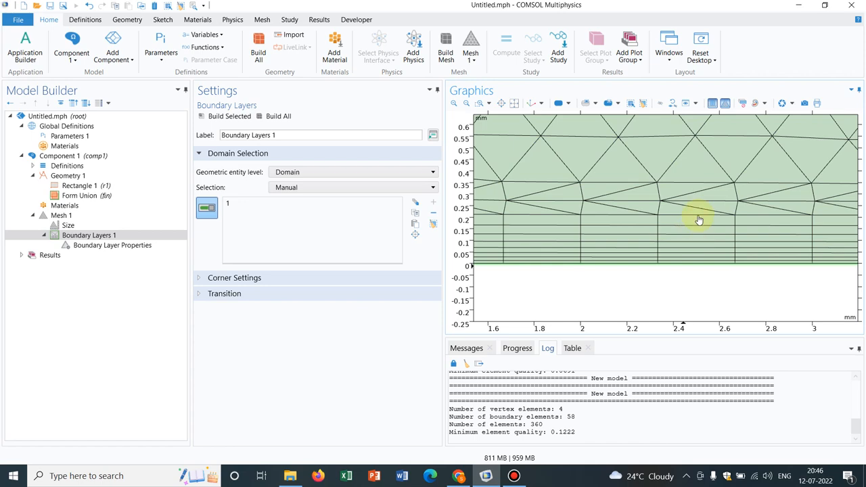
{"action": "left_click", "coordinate": [698, 219]}
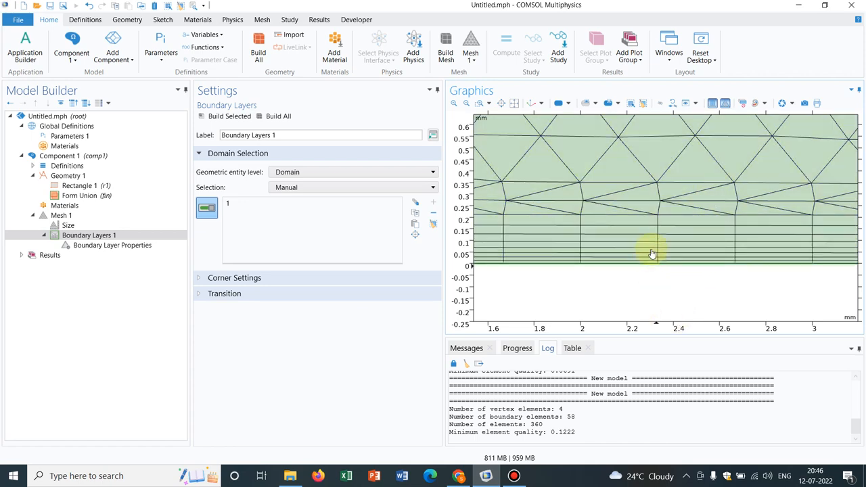
{"action": "mouse_move", "coordinate": [648, 264]}
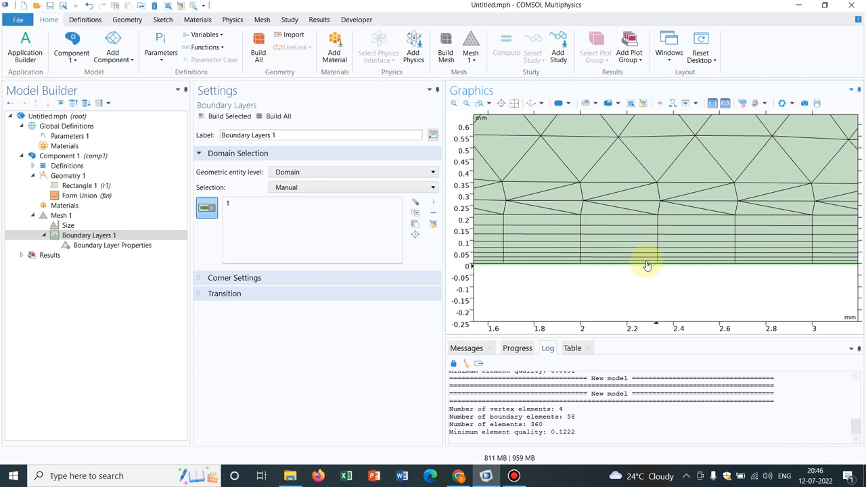
{"action": "left_click", "coordinate": [647, 268]}
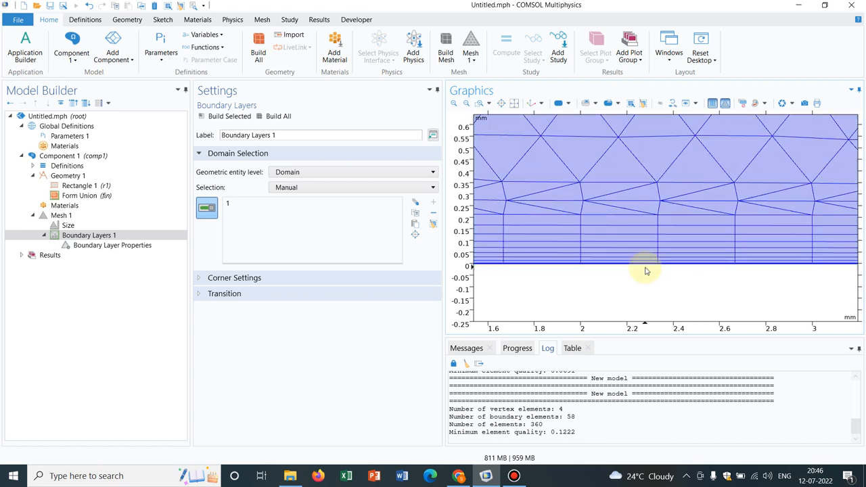
{"action": "mouse_move", "coordinate": [671, 306]}
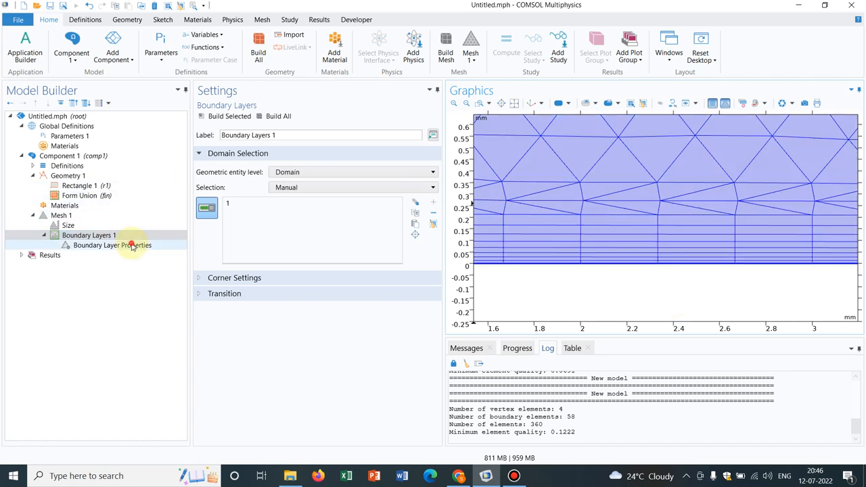
Set the number of boundary layers to 20 and rebuild the mesh
{"action": "left_click", "coordinate": [112, 245]}
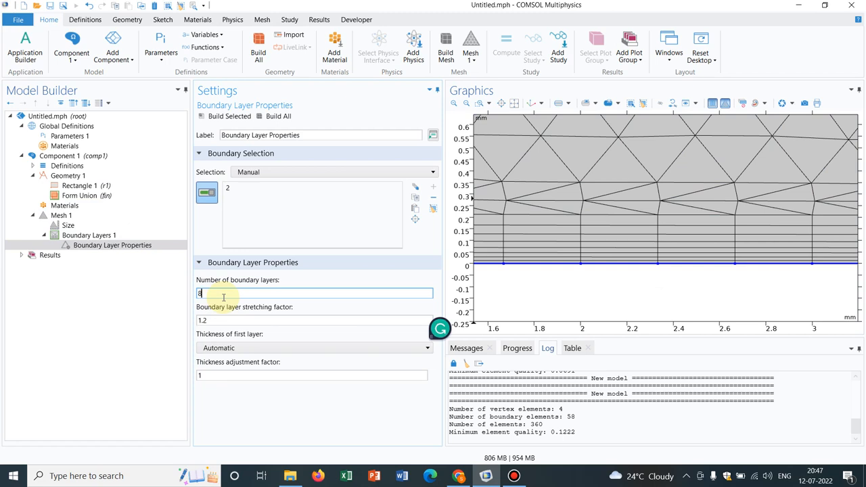
{"action": "type", "text": "20"}
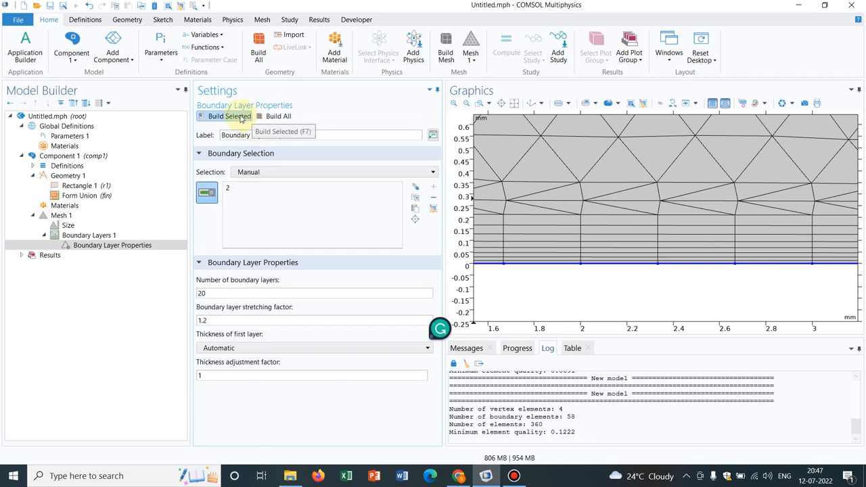
{"action": "left_click", "coordinate": [224, 116]}
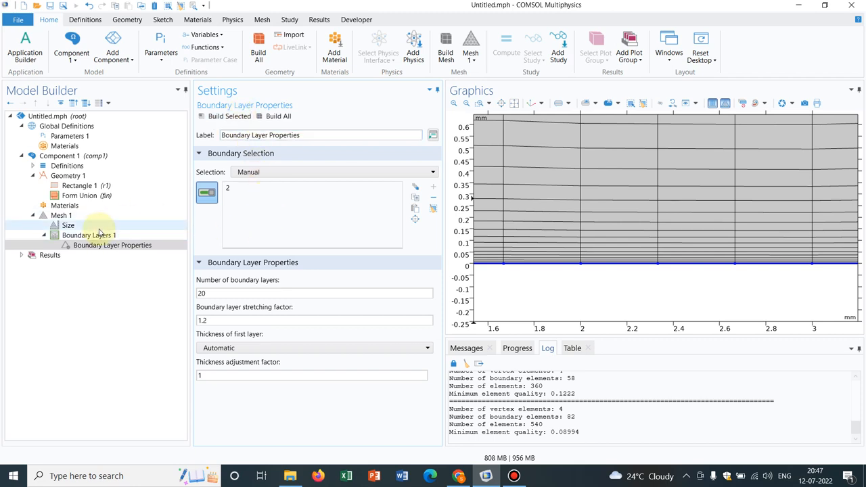
Step the predefined element size through Finer and Extra fine to Extremely fine, rebuilding the mesh
{"action": "left_click", "coordinate": [68, 224]}
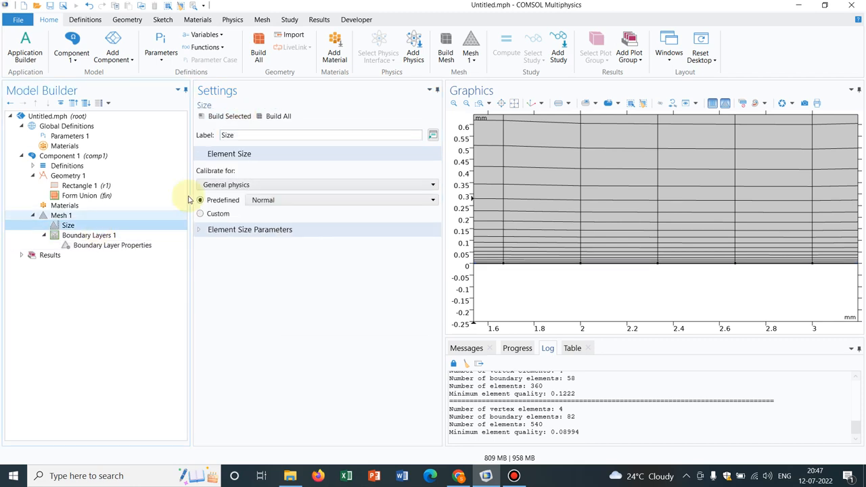
{"action": "left_click", "coordinate": [341, 201]}
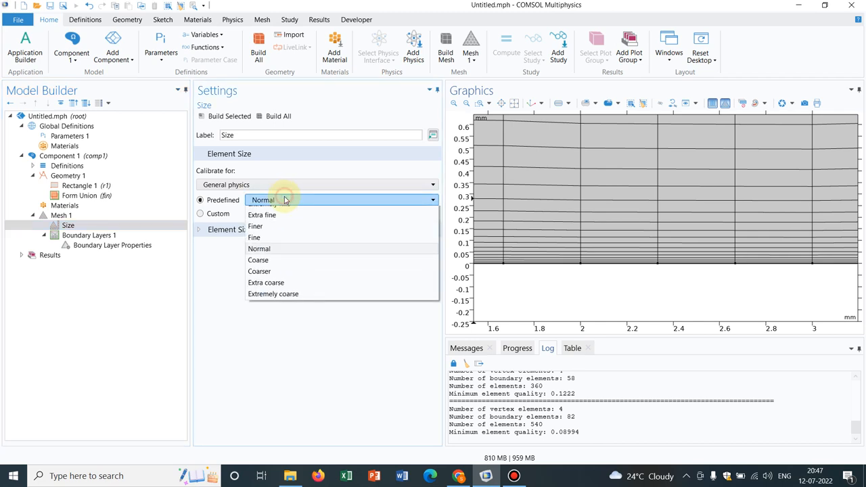
{"action": "left_click", "coordinate": [255, 226]}
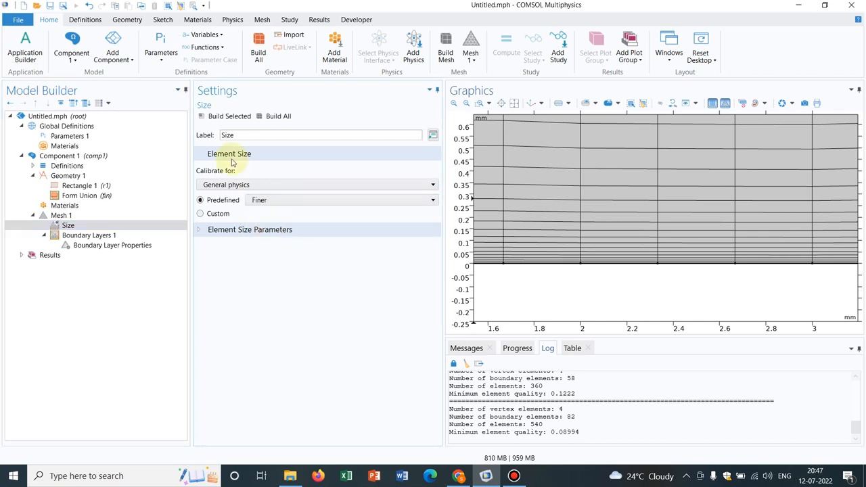
{"action": "left_click", "coordinate": [279, 117]}
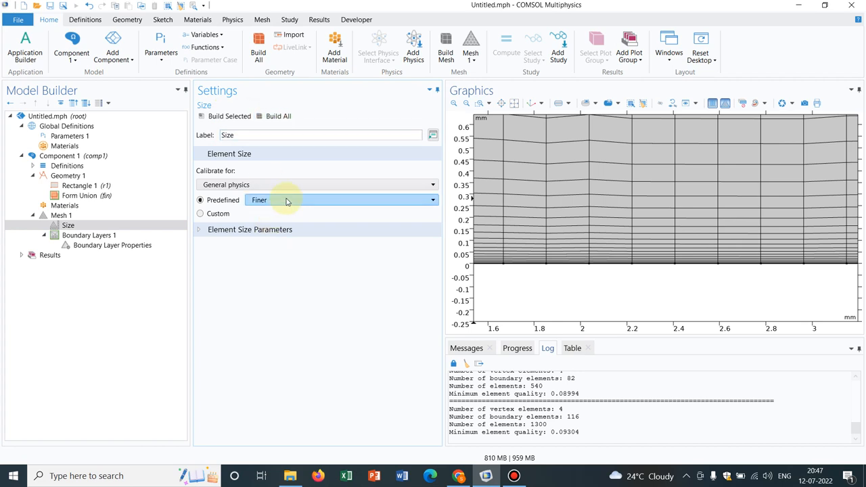
{"action": "left_click", "coordinate": [431, 201]}
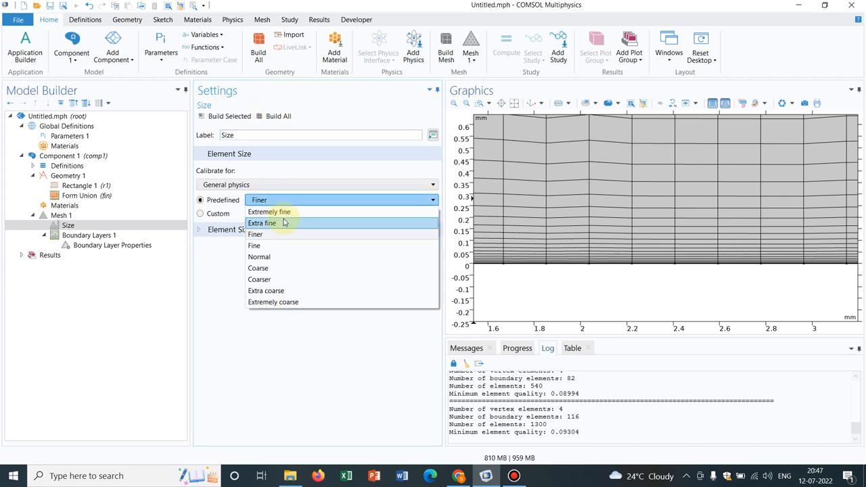
{"action": "left_click", "coordinate": [262, 223]}
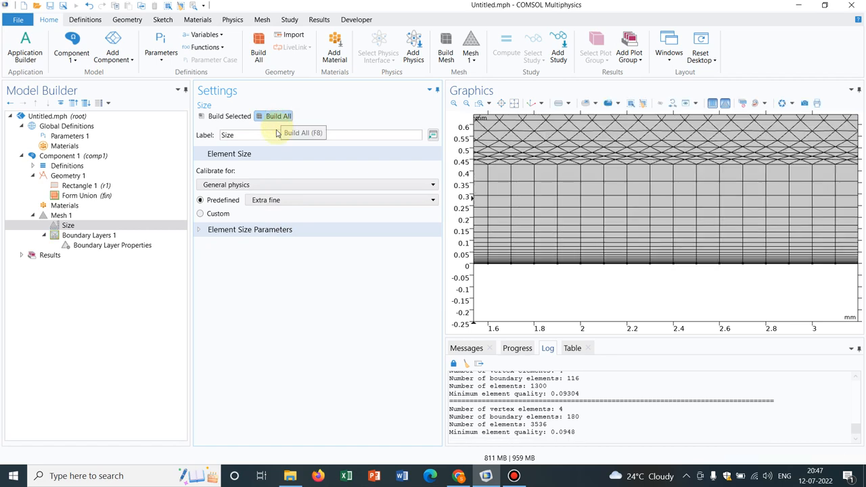
{"action": "left_click", "coordinate": [340, 200]}
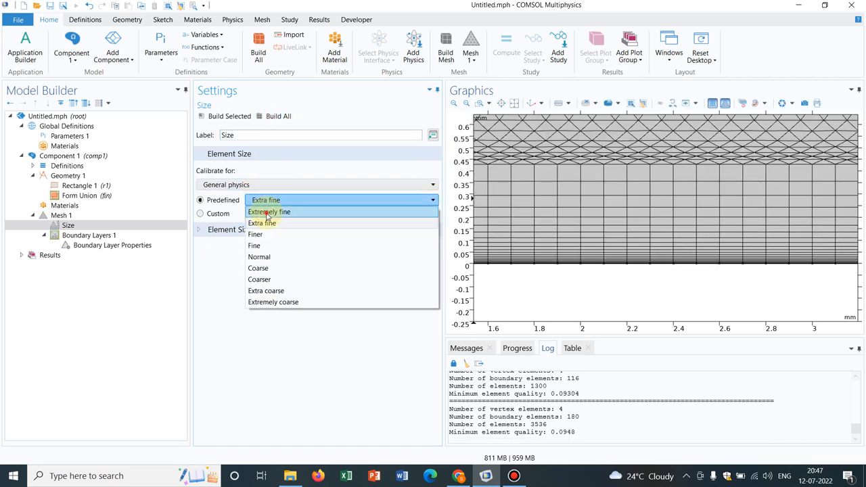
{"action": "left_click", "coordinate": [269, 211]}
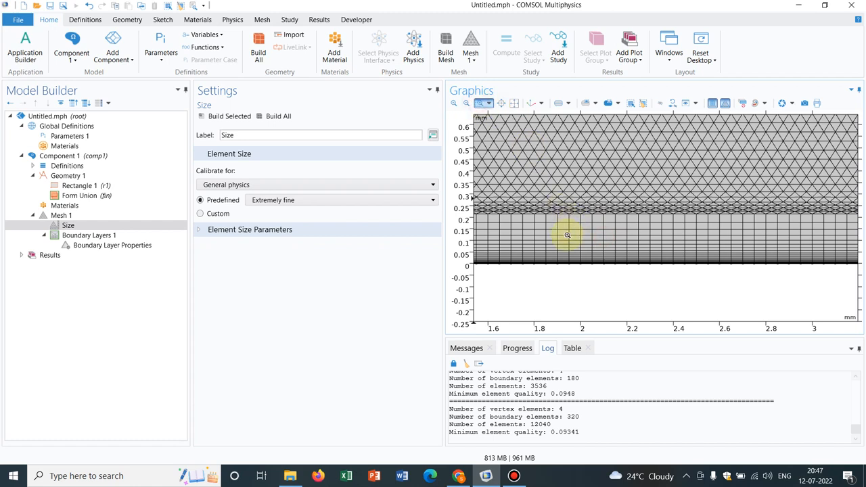
{"action": "scroll", "scroll_direction": "up", "scroll_amount": 3}
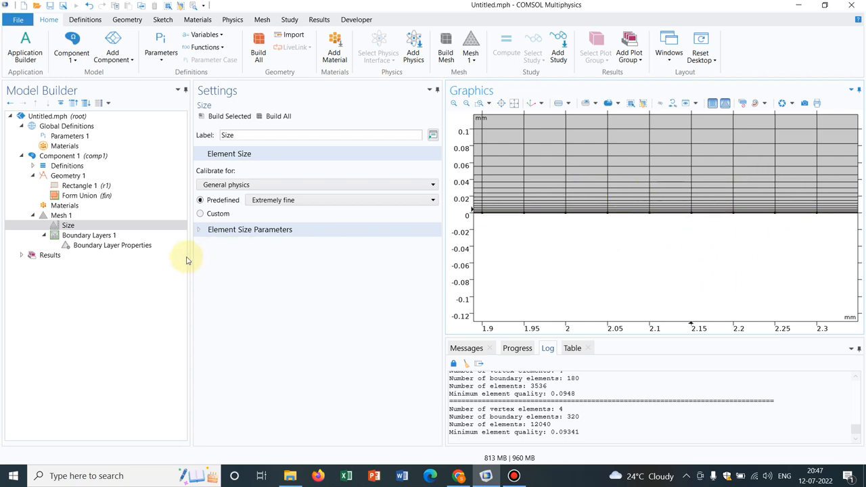
Set the boundary layer stretching factor to 2 and rebuild the mesh, shown at full extents
{"action": "left_click", "coordinate": [111, 245]}
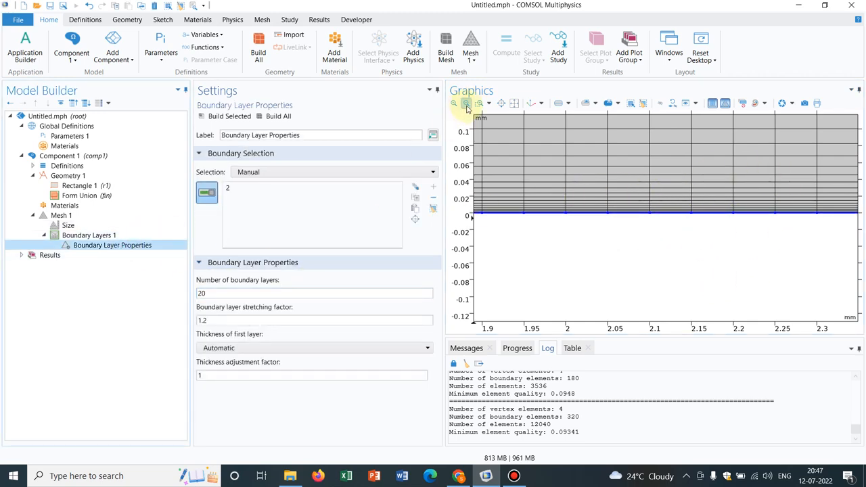
{"action": "left_click", "coordinate": [465, 103]}
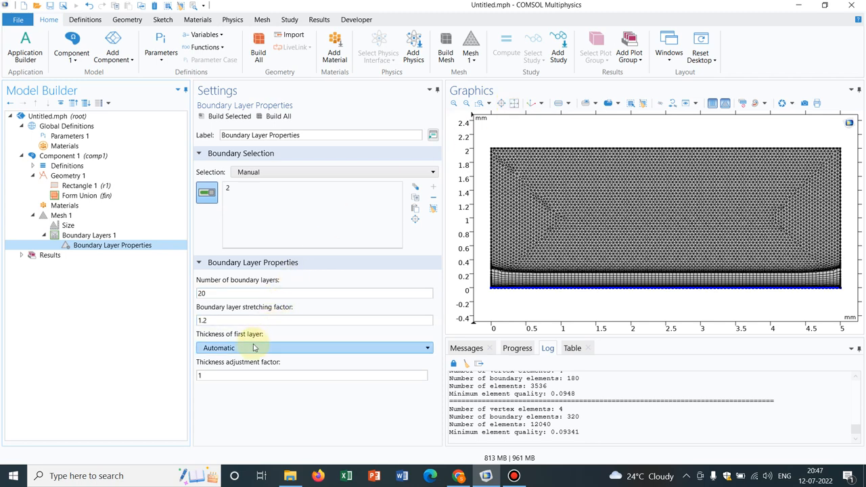
{"action": "left_click", "coordinate": [314, 319]}
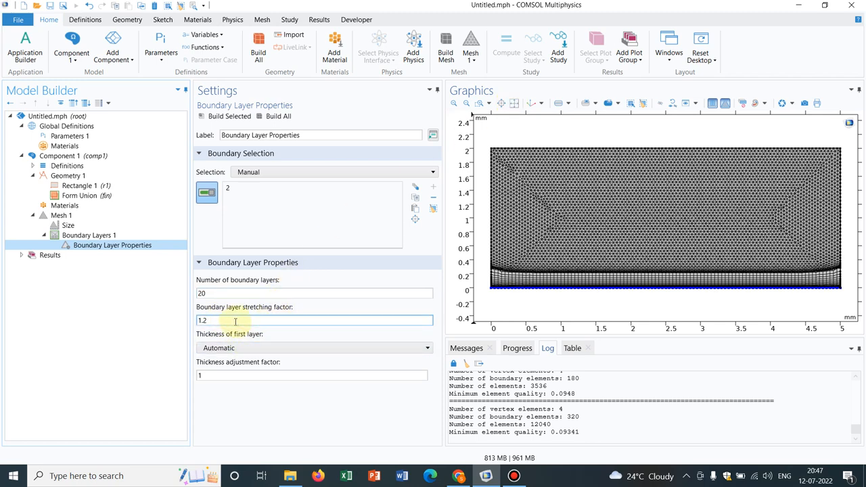
{"action": "triple_click", "coordinate": [314, 319]}
{"action": "type", "text": "2"}
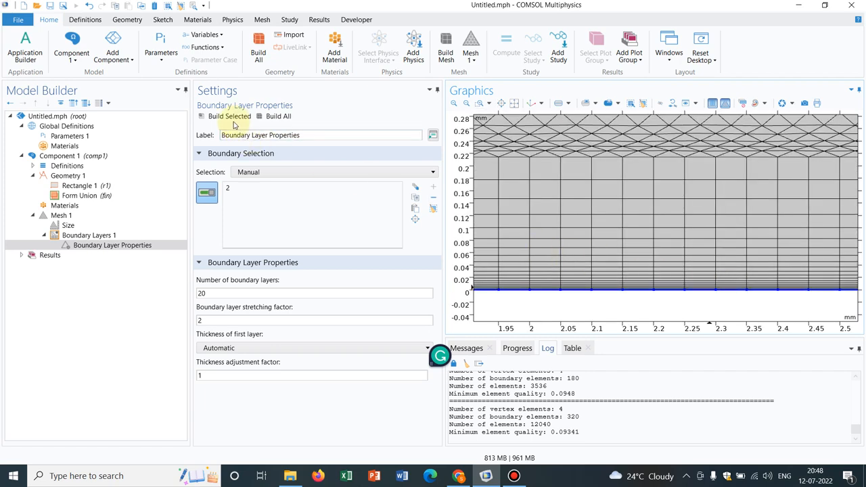
{"action": "mouse_move", "coordinate": [230, 116]}
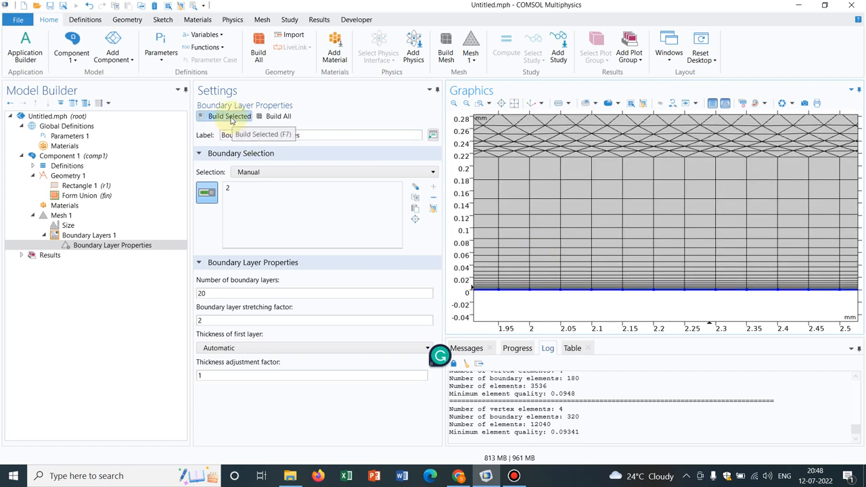
{"action": "left_click", "coordinate": [228, 117]}
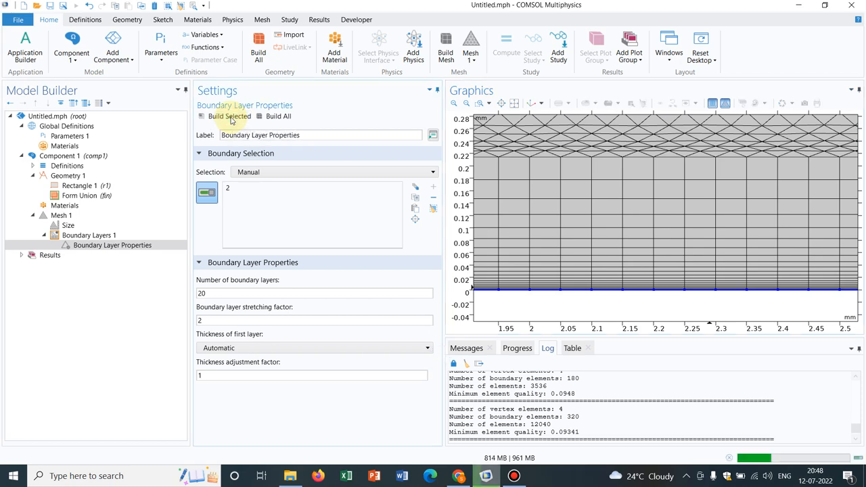
{"action": "left_click", "coordinate": [230, 116]}
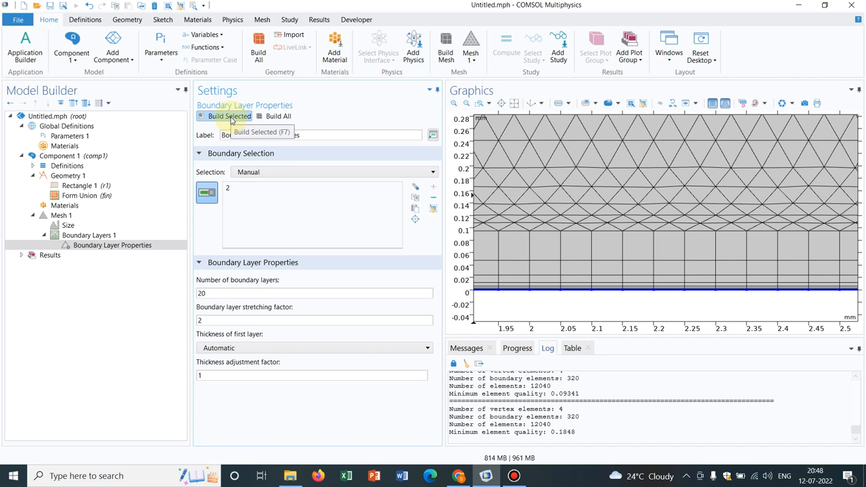
{"action": "left_click", "coordinate": [314, 319]}
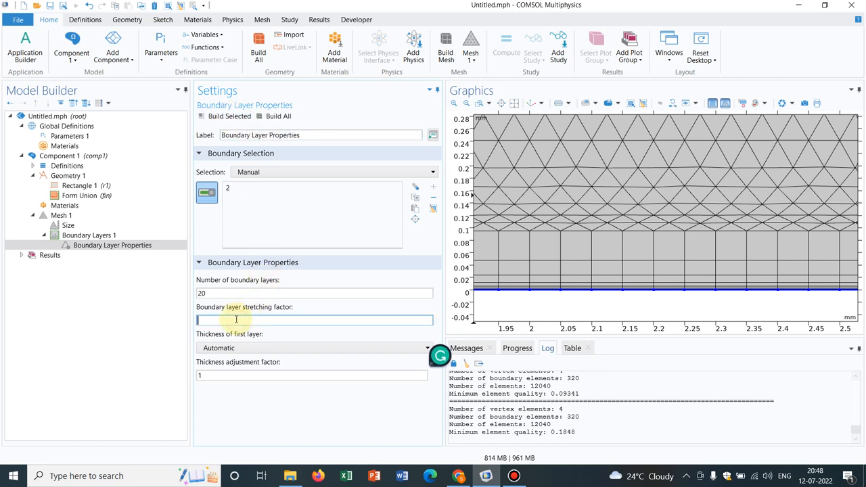
Enter stretching factor 1.0, rebuild the mesh and fit the whole rectangle in view
{"action": "type", "text": "1.0"}
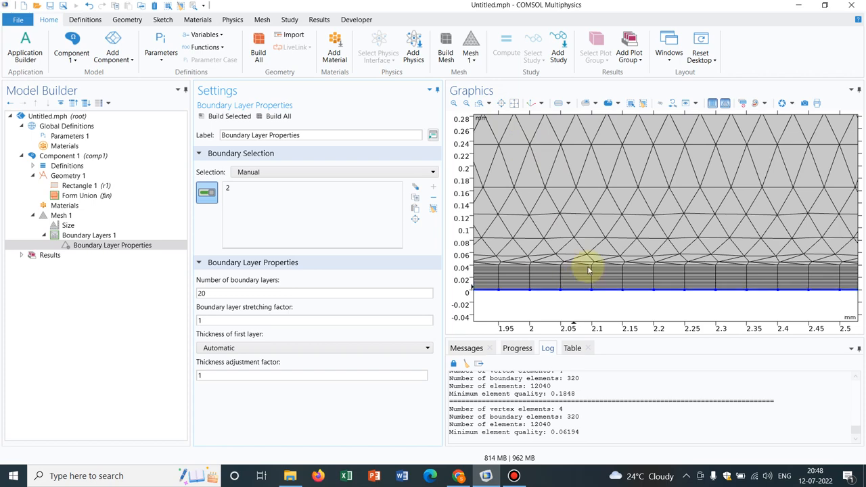
{"action": "mouse_move", "coordinate": [514, 103]}
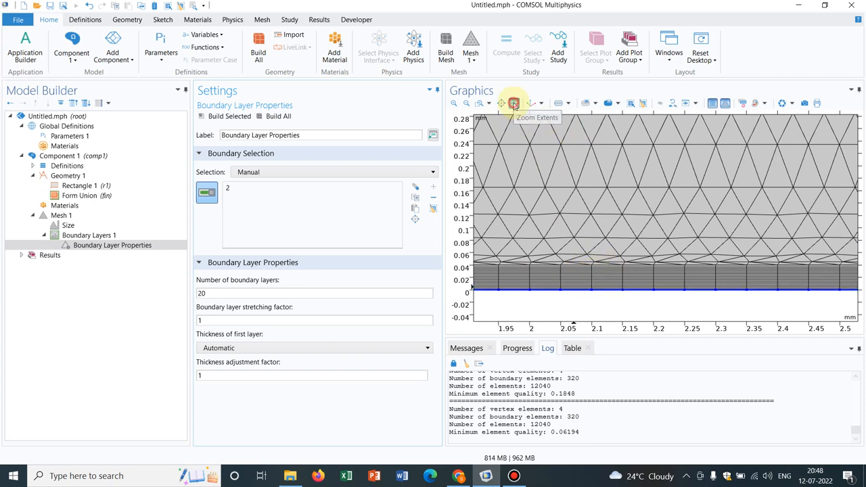
{"action": "left_click", "coordinate": [514, 103]}
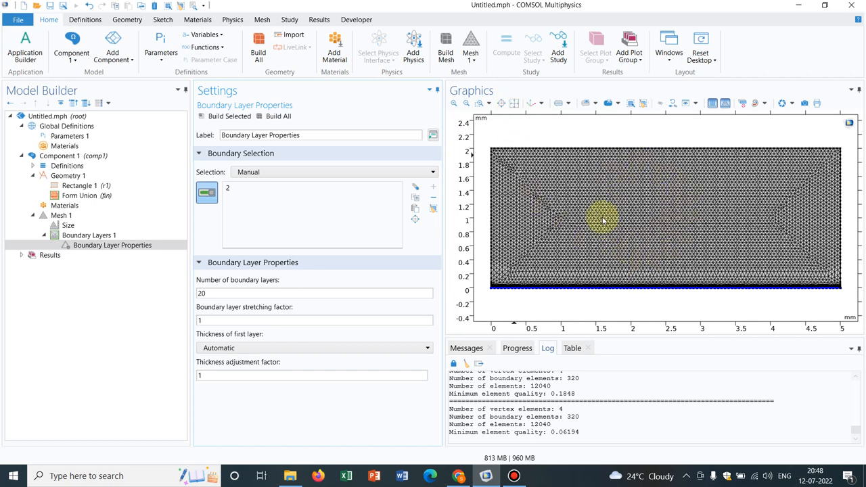
{"action": "mouse_move", "coordinate": [625, 187]}
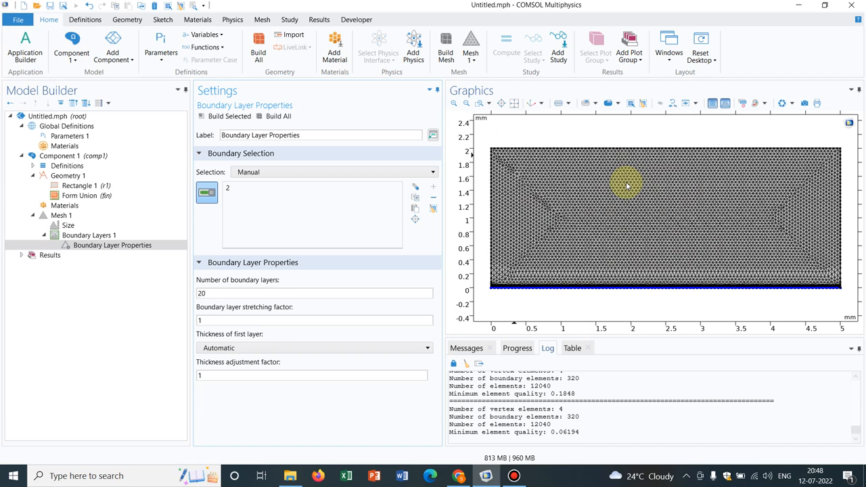